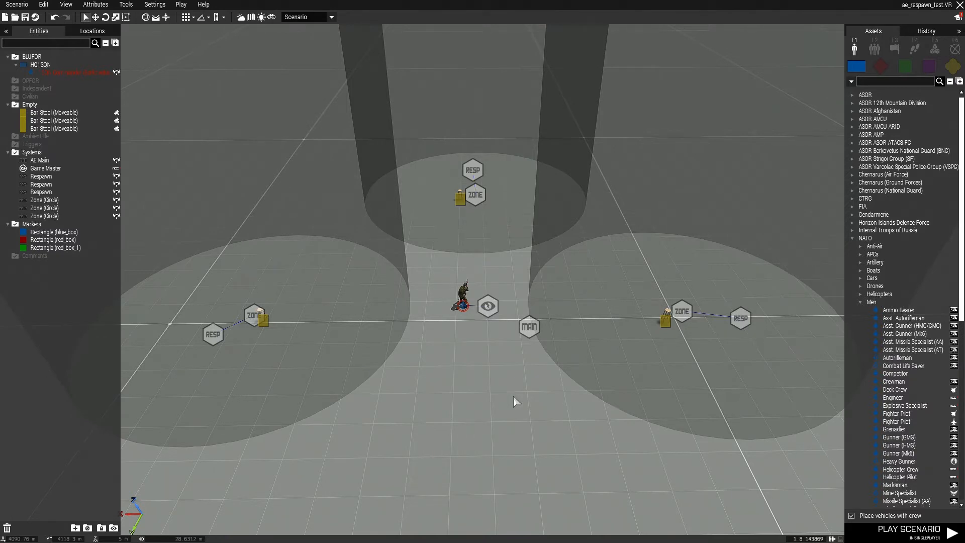
pyautogui.moveTo(528, 326)
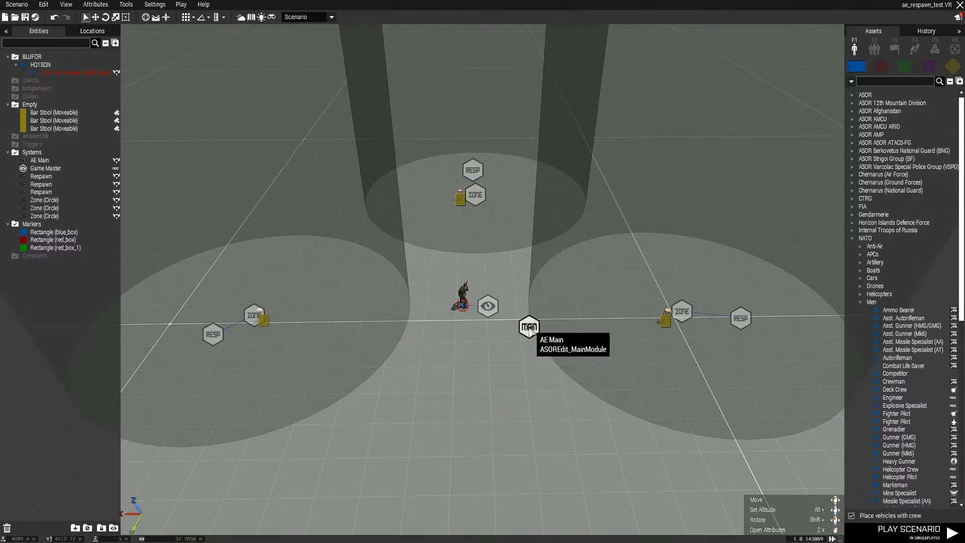
# Step: Name the respawn modules Respawn1, Respawn2 and Respawn_Indep, the last set to Independent
pyautogui.click(527, 327)
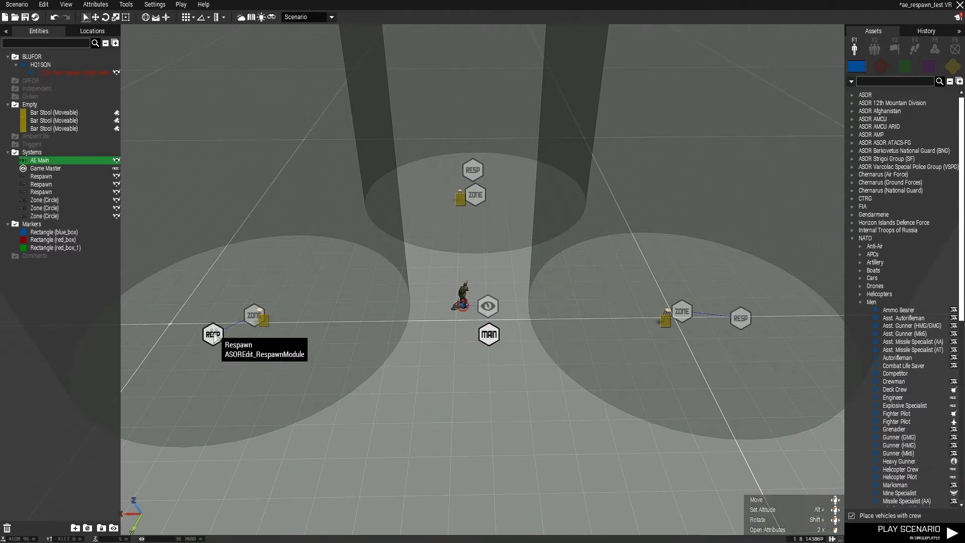
pyautogui.doubleClick(212, 333)
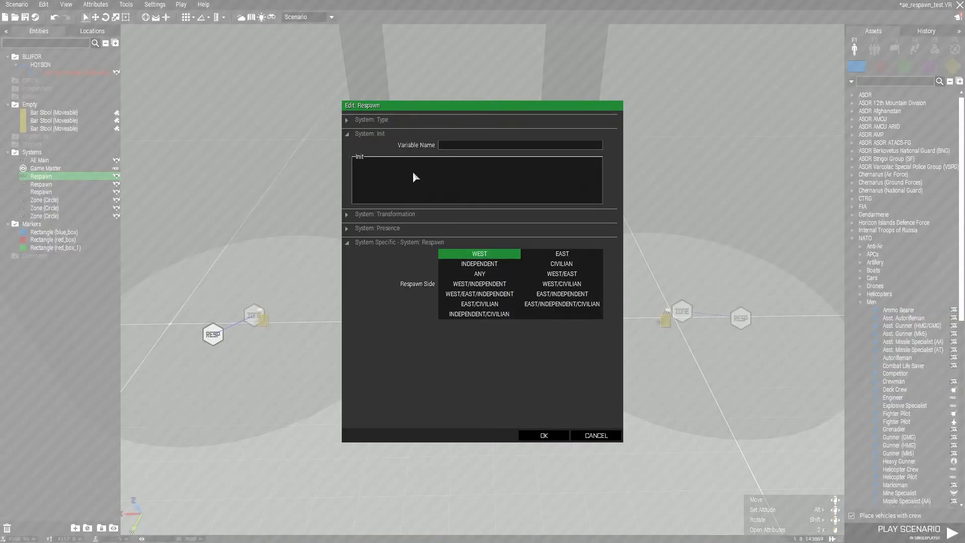
pyautogui.moveTo(461, 151)
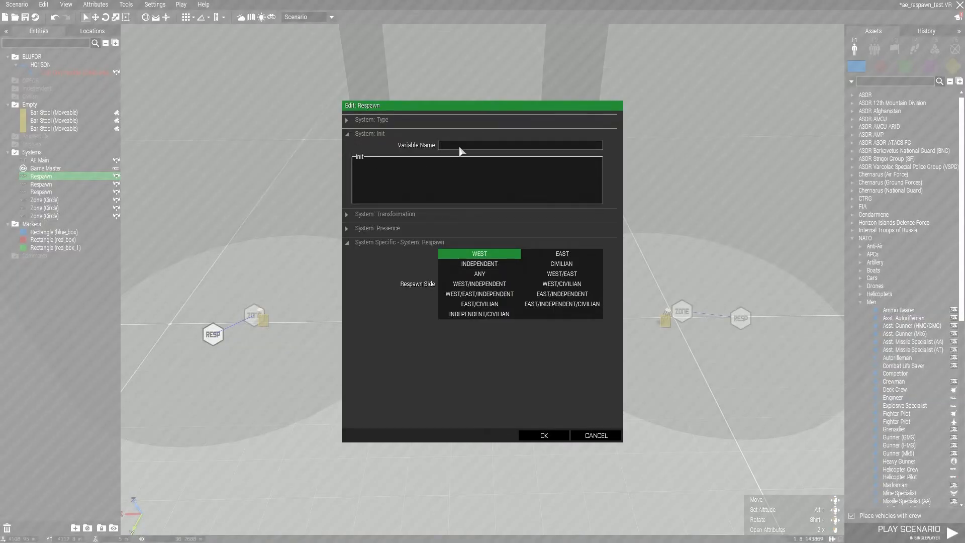
pyautogui.write('Respawn1')
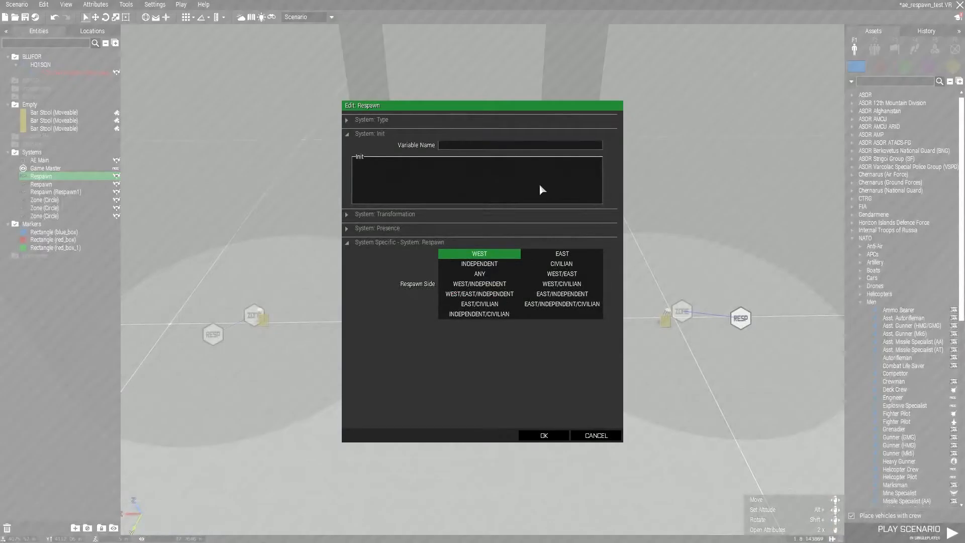
pyautogui.write('Res')
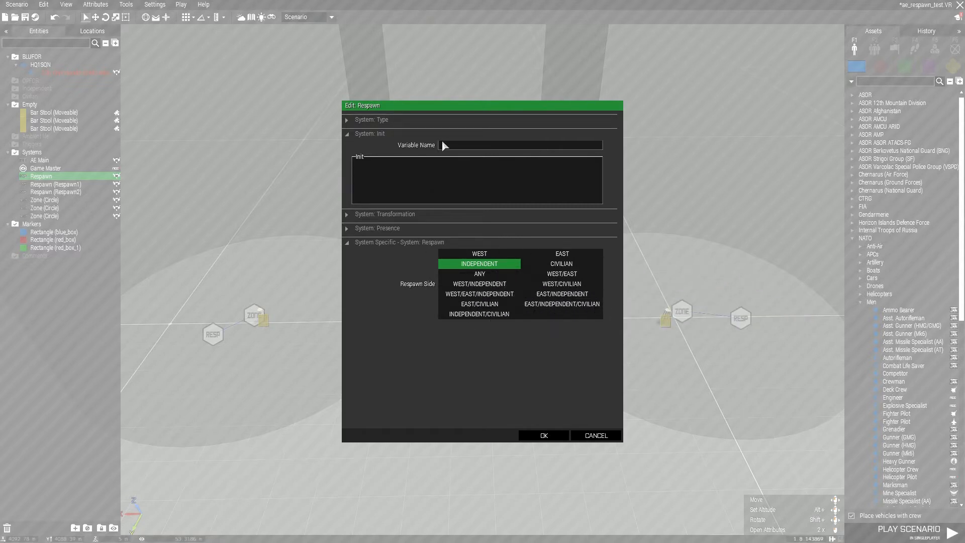
pyautogui.write('Respawn_Indep')
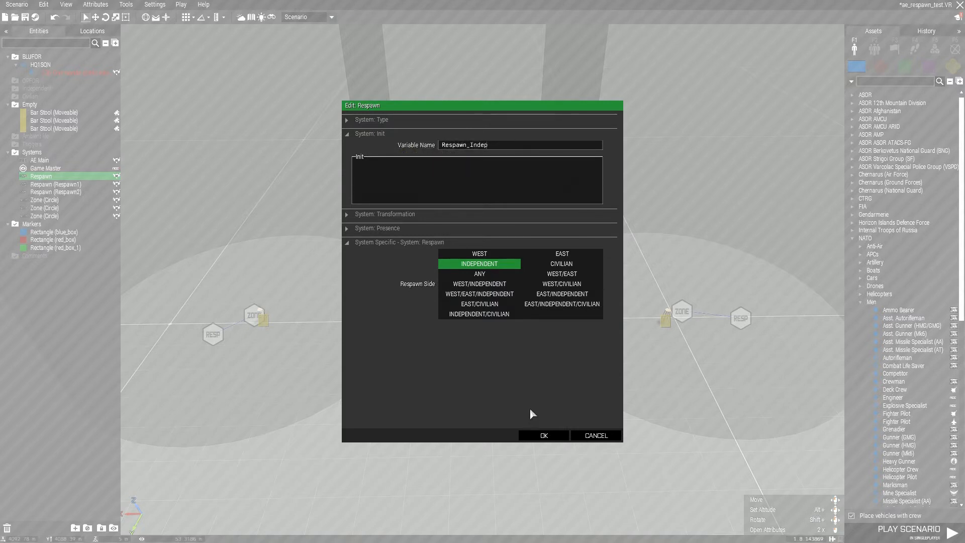
pyautogui.moveTo(483, 301)
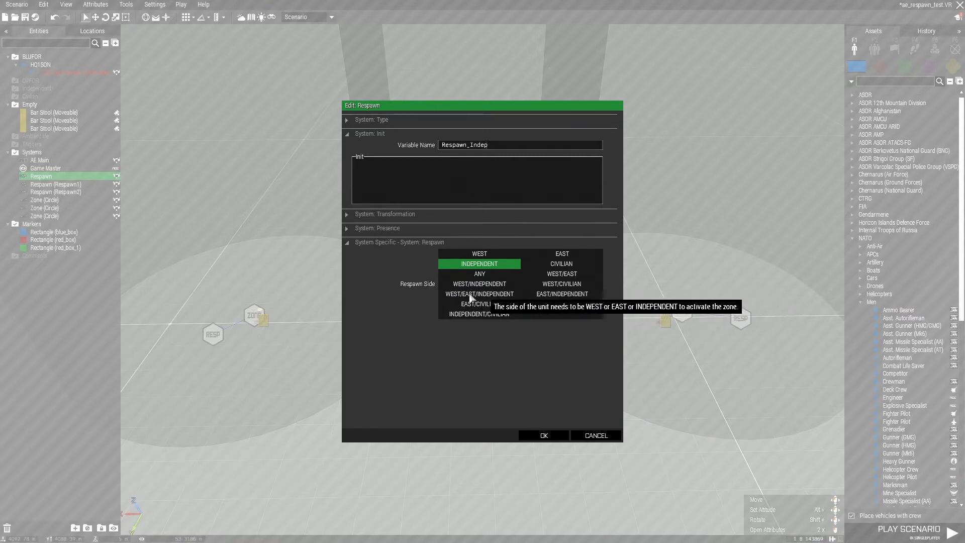
pyautogui.moveTo(609, 295)
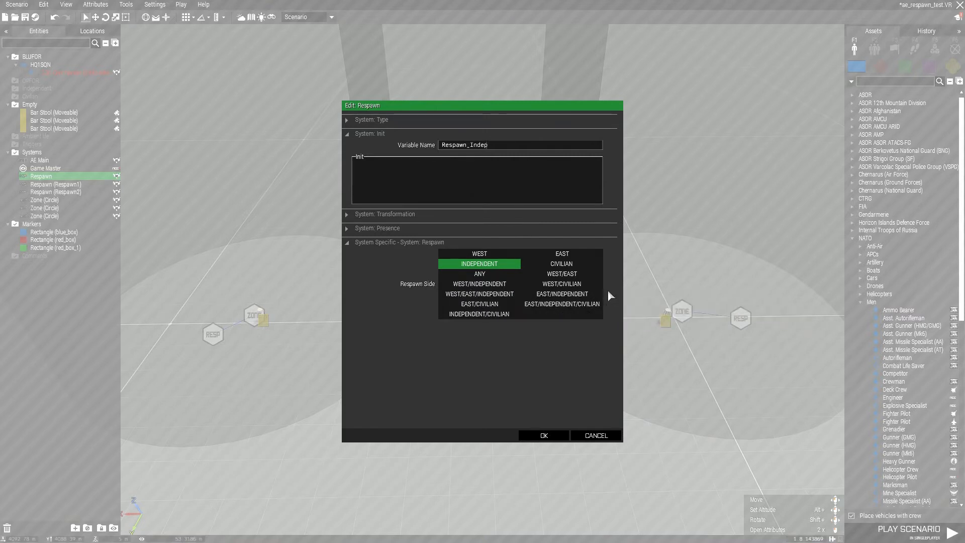
pyautogui.moveTo(484, 263)
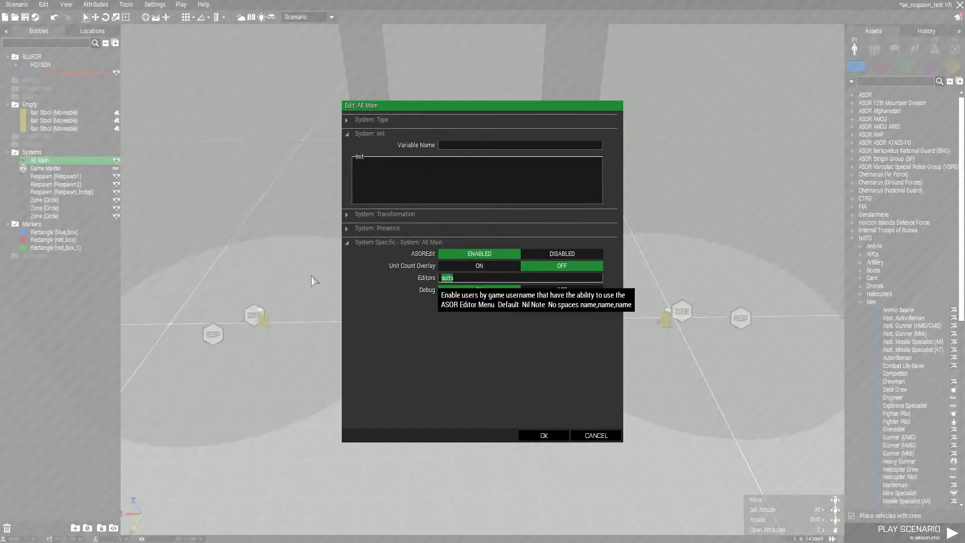
# Step: Confirm the AE Main attributes with OK and return to the scenario layout
pyautogui.click(541, 435)
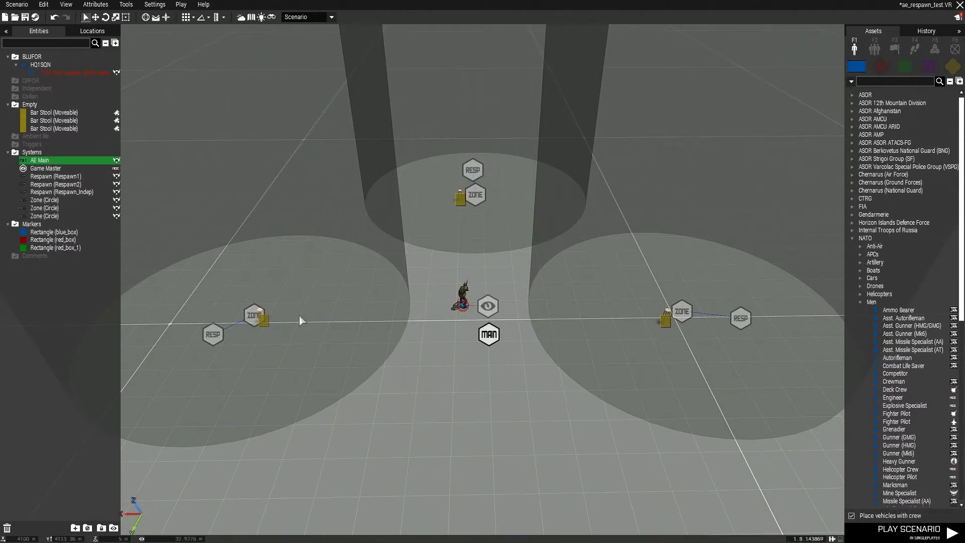
pyautogui.moveTo(59, 284)
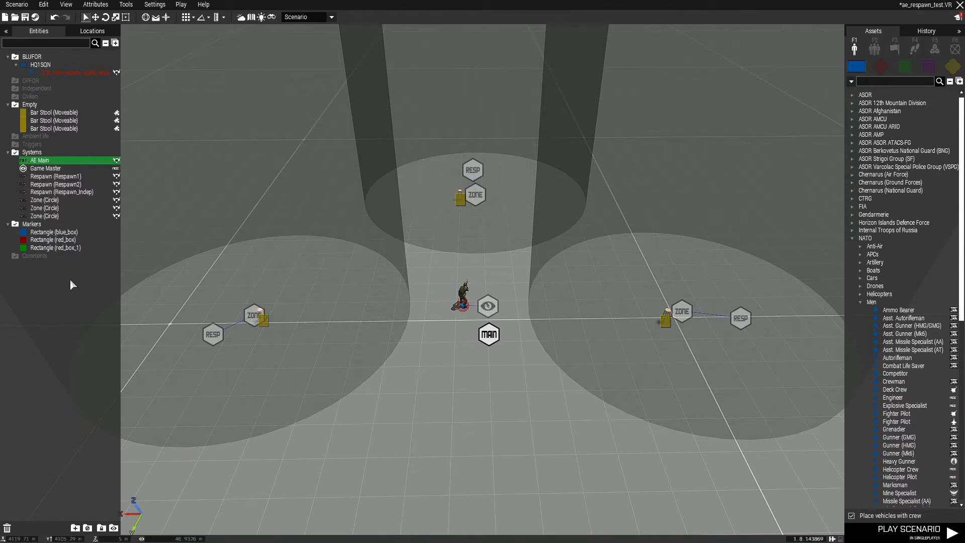
pyautogui.moveTo(602, 275)
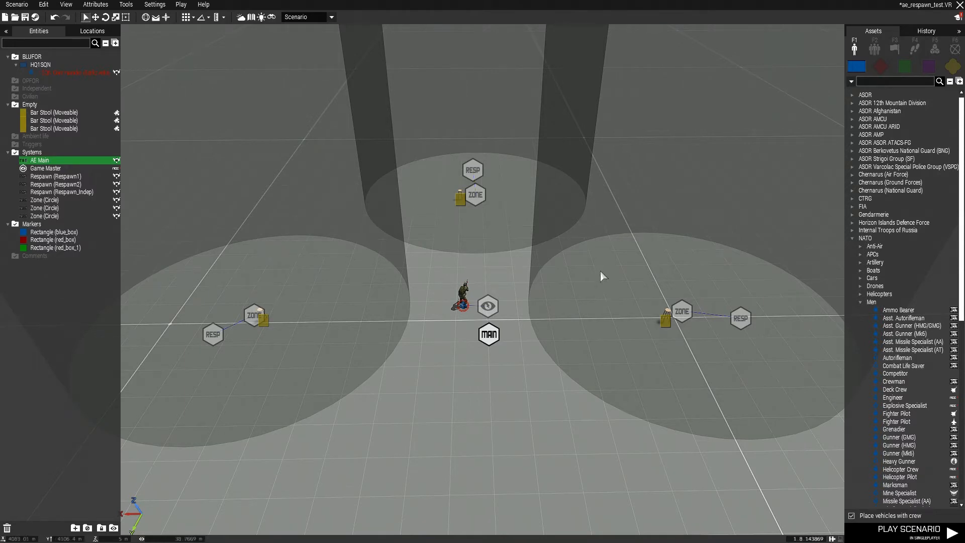
pyautogui.moveTo(493, 346)
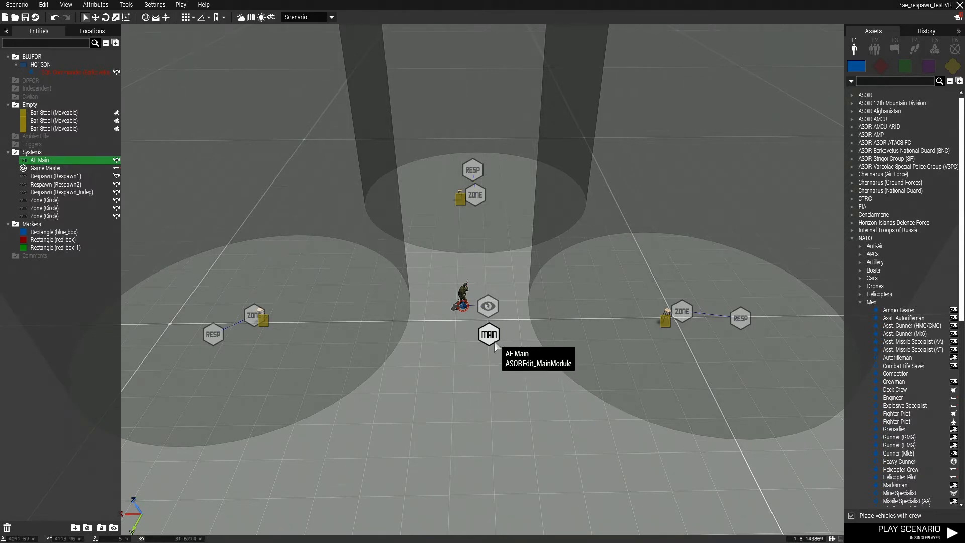
pyautogui.moveTo(646, 397)
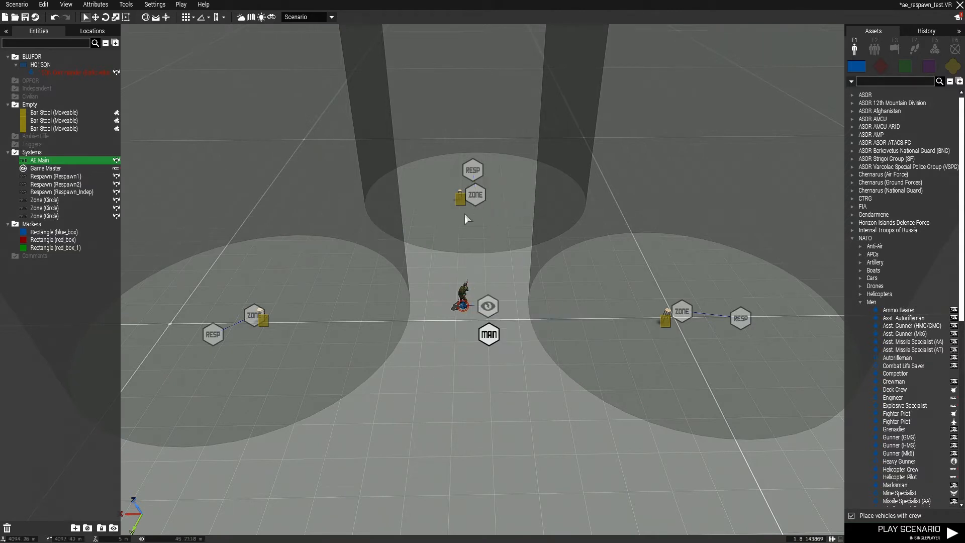
pyautogui.moveTo(501, 170)
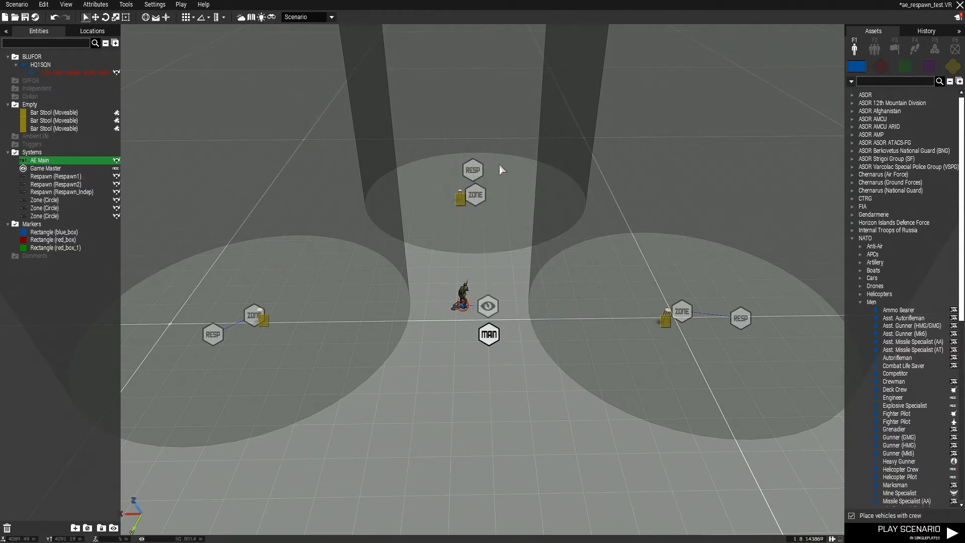
pyautogui.moveTo(508, 209)
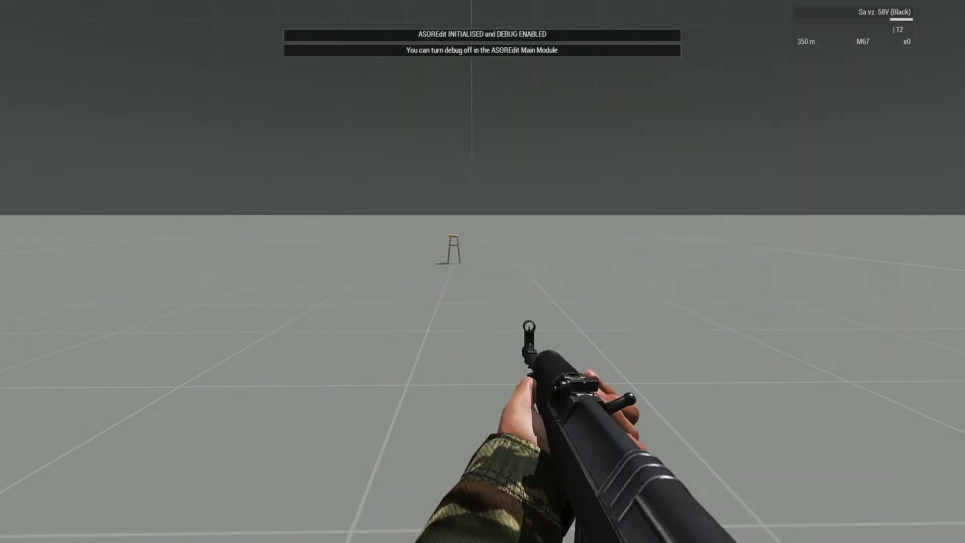
# Step: Walk the player to the stool until ZONE ACTIVATED appears, then away and back
pyautogui.press('m')
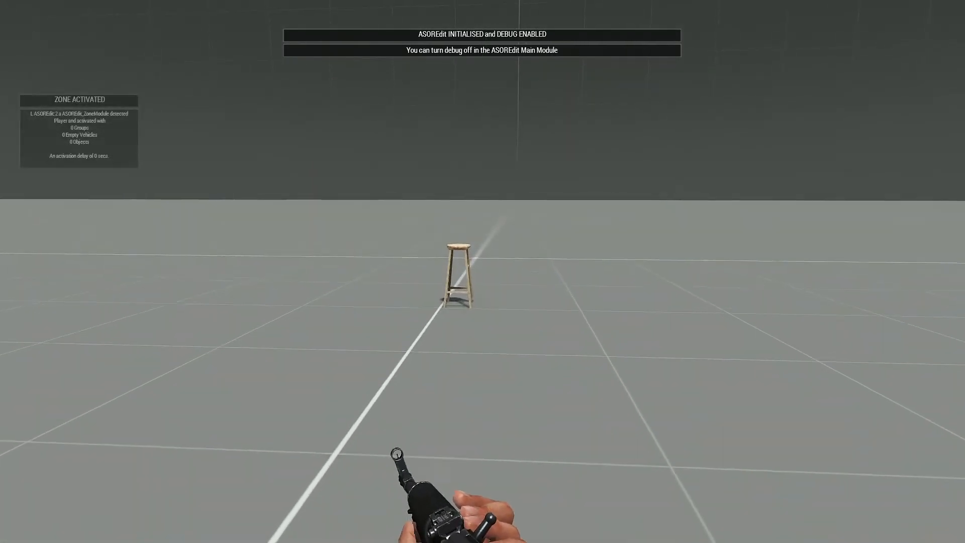
pyautogui.press('m')
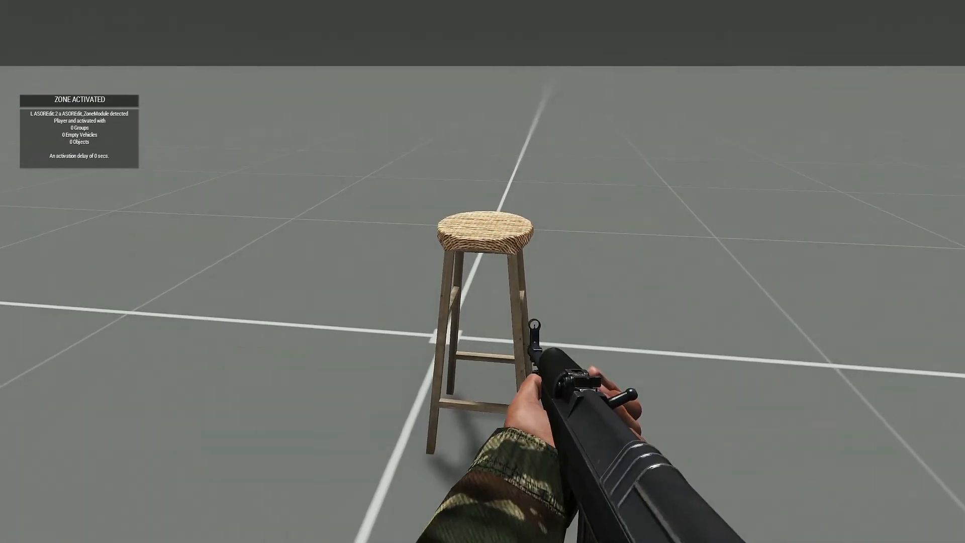
pyautogui.press('m')
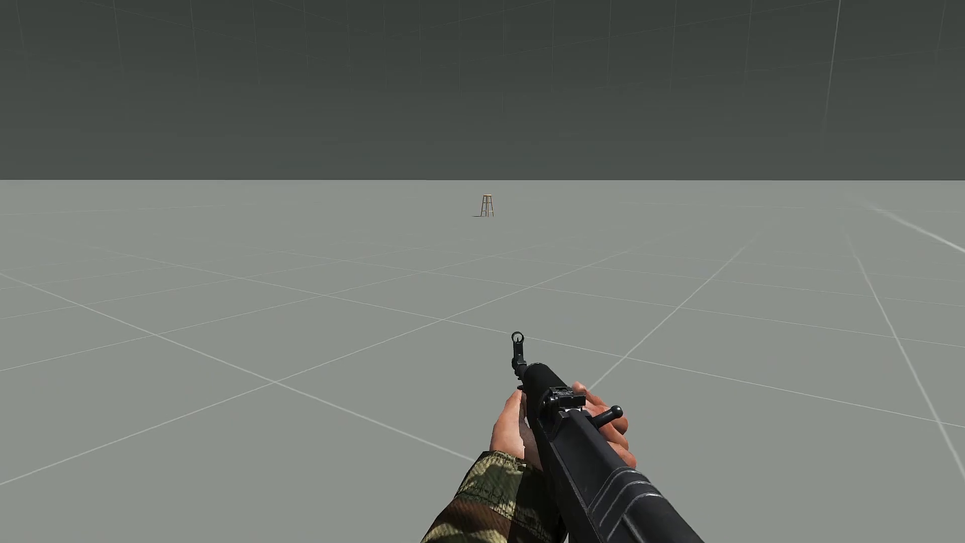
pyautogui.press('M')
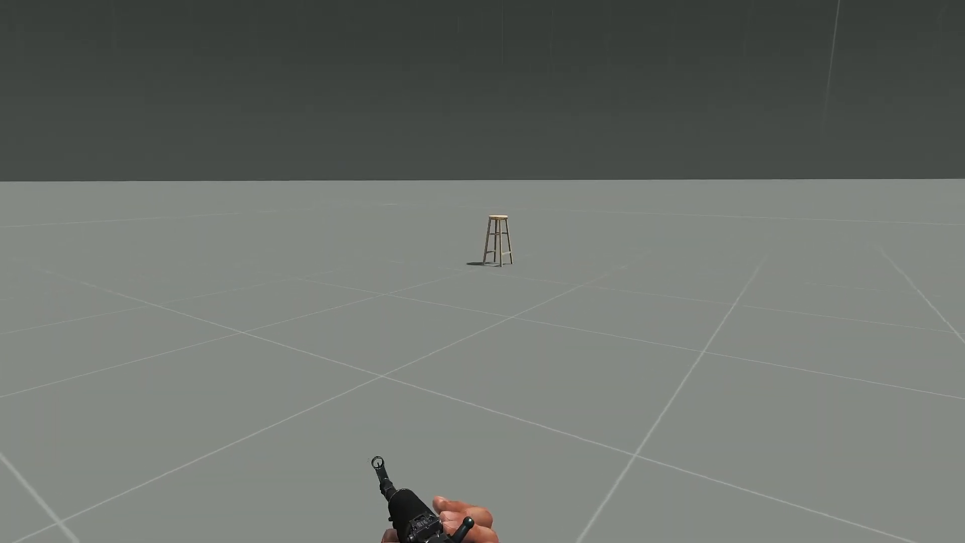
pyautogui.press('m')
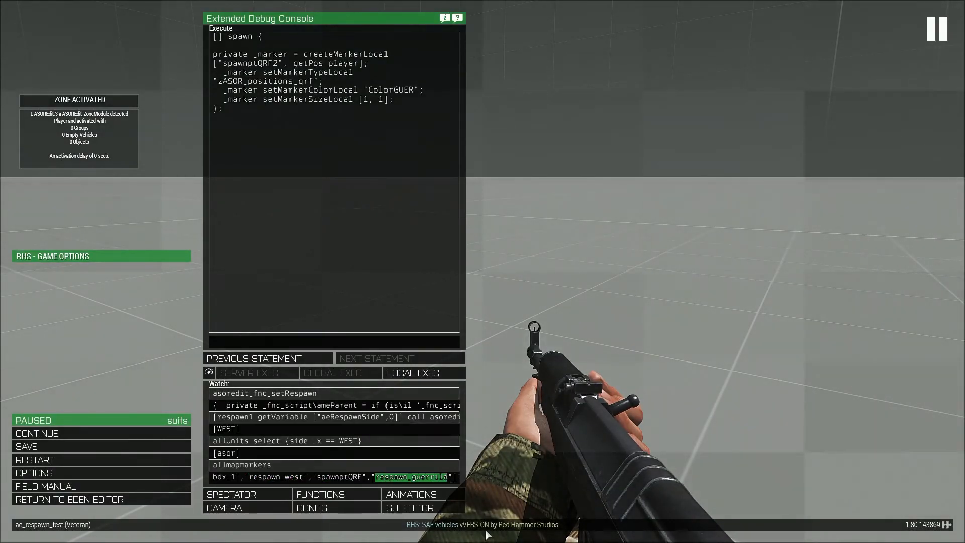
pyautogui.moveTo(621, 270)
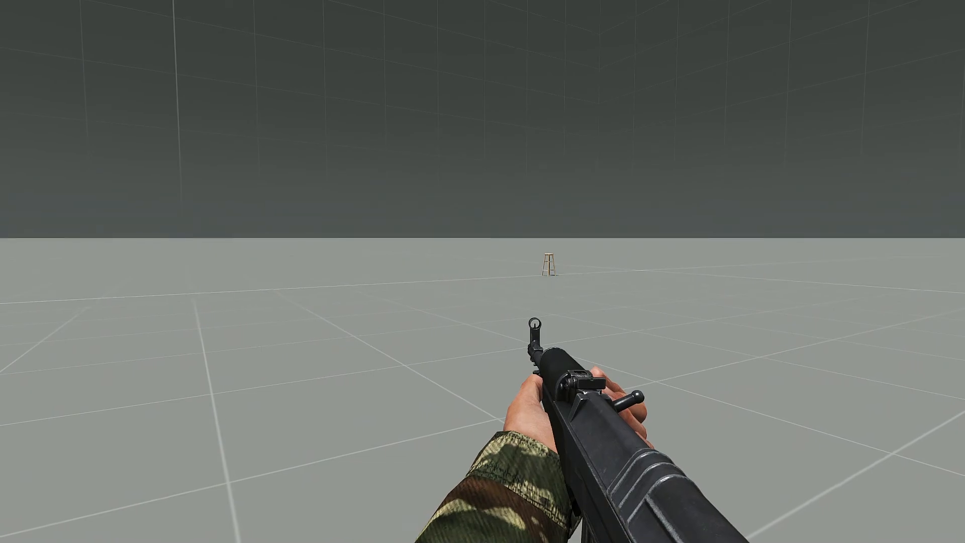
# Step: Reposition the player and bring up the map showing the three rectangle markers
pyautogui.press('m')
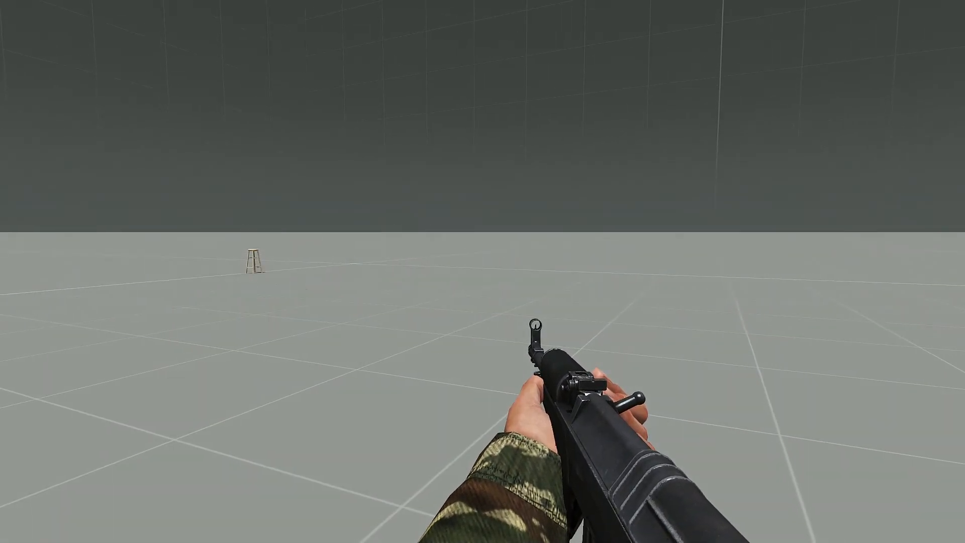
pyautogui.press('m')
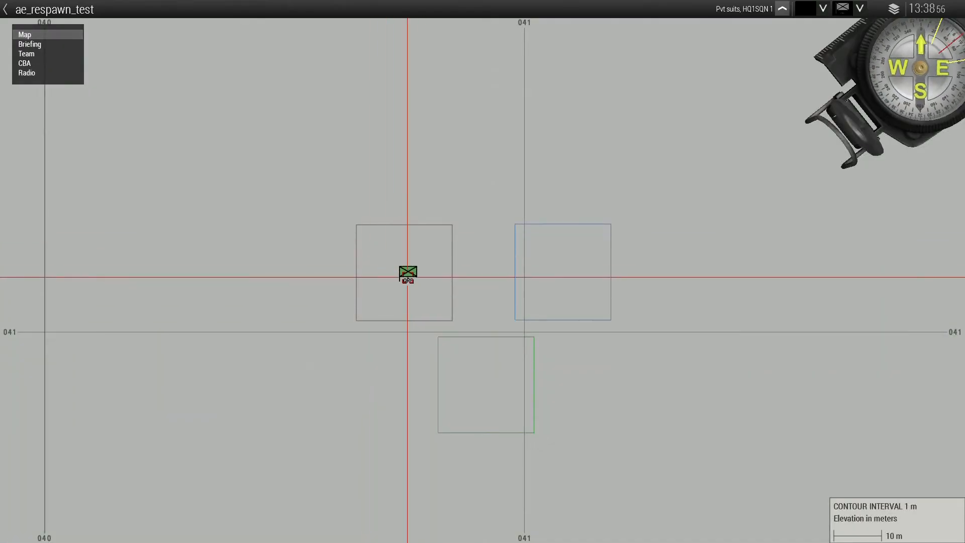